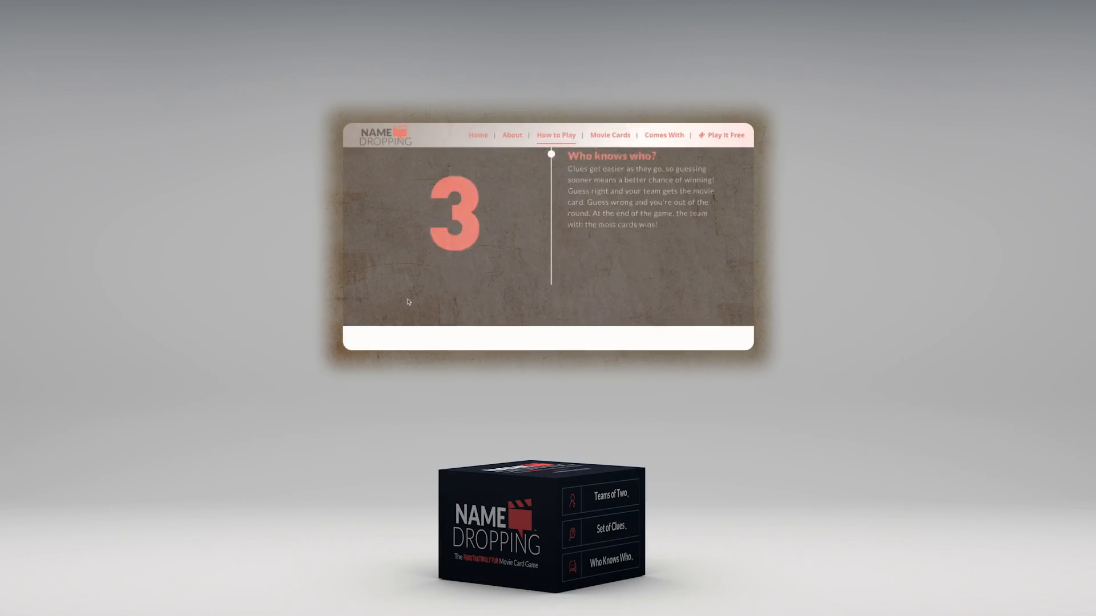
Jump from the Who knows who? instructions to the site's Play It Free section
click(726, 135)
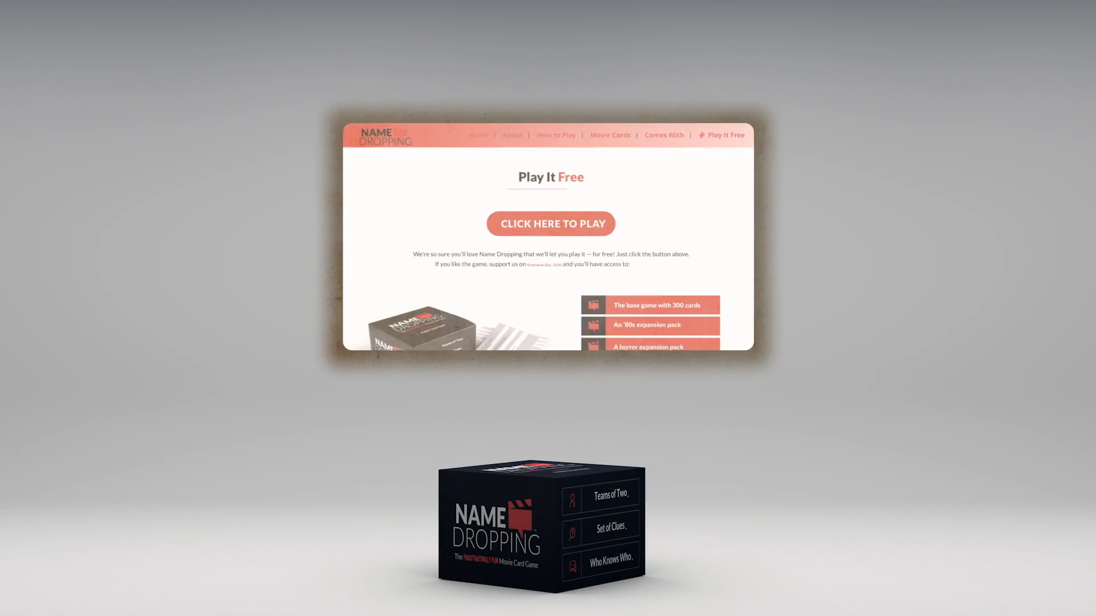